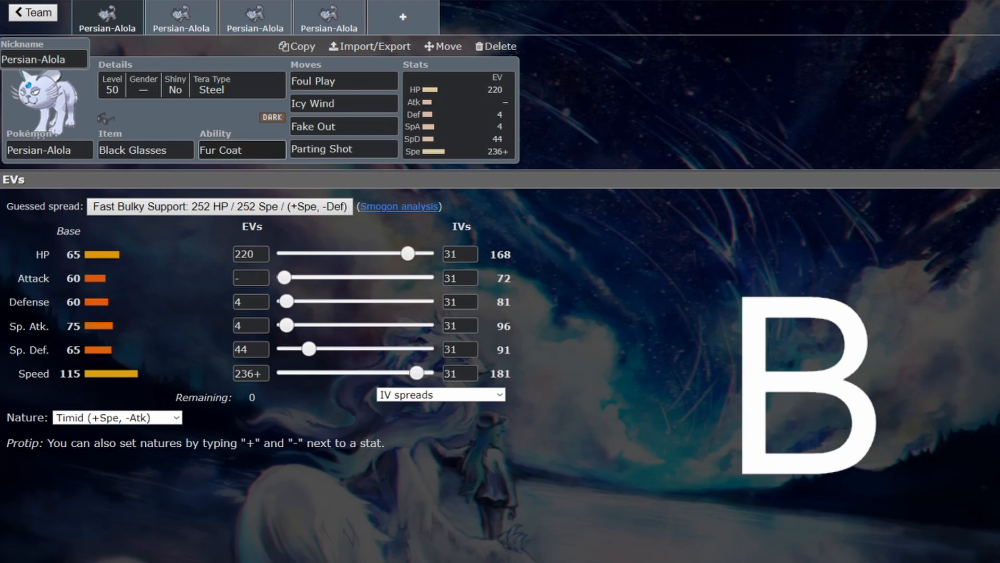
# Review the first set's ability, its Parting Shot, Foul Play and Icy Wind moves, and its EV spread
pyautogui.click(242, 150)
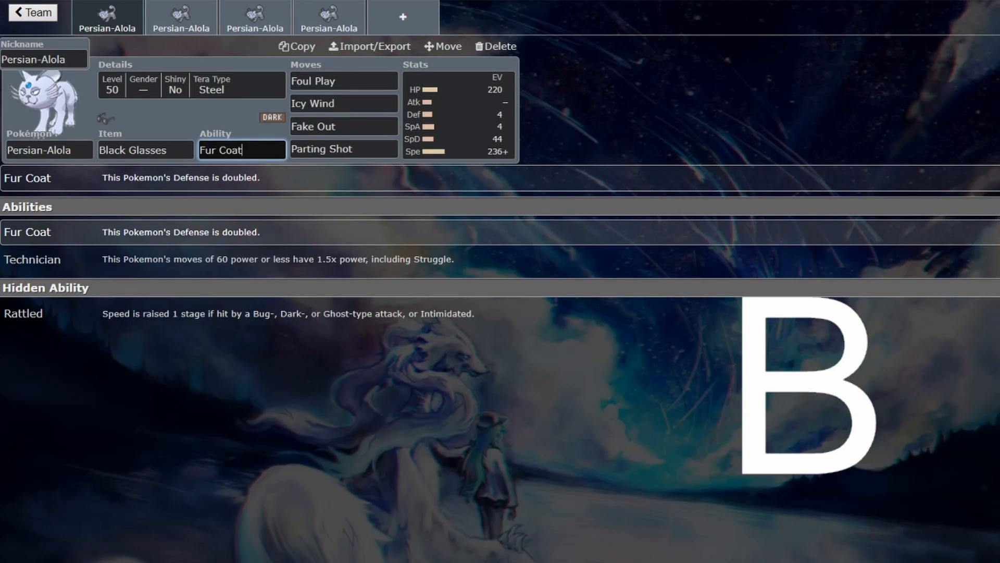
pyautogui.click(460, 114)
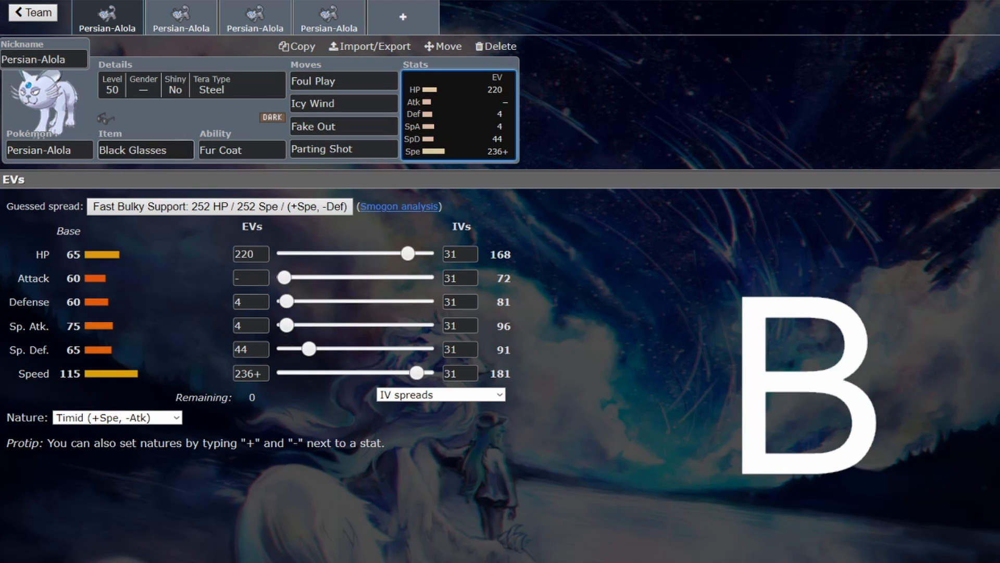
pyautogui.click(344, 149)
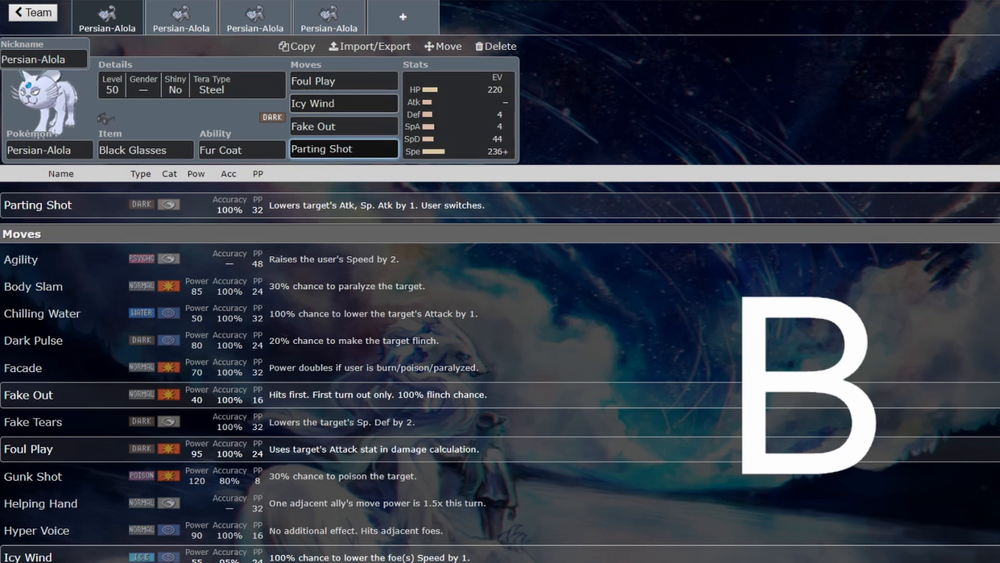
pyautogui.click(343, 80)
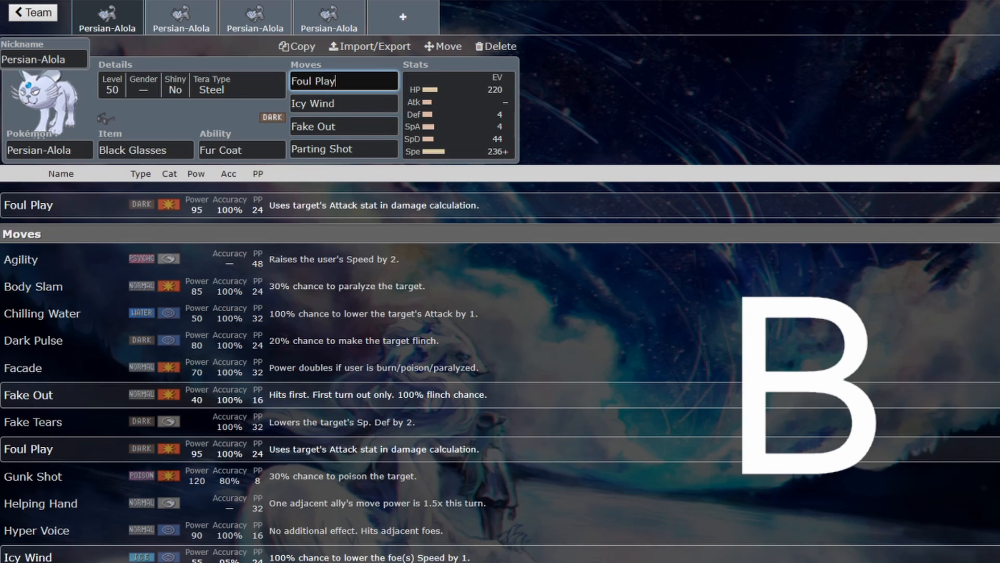
pyautogui.click(458, 115)
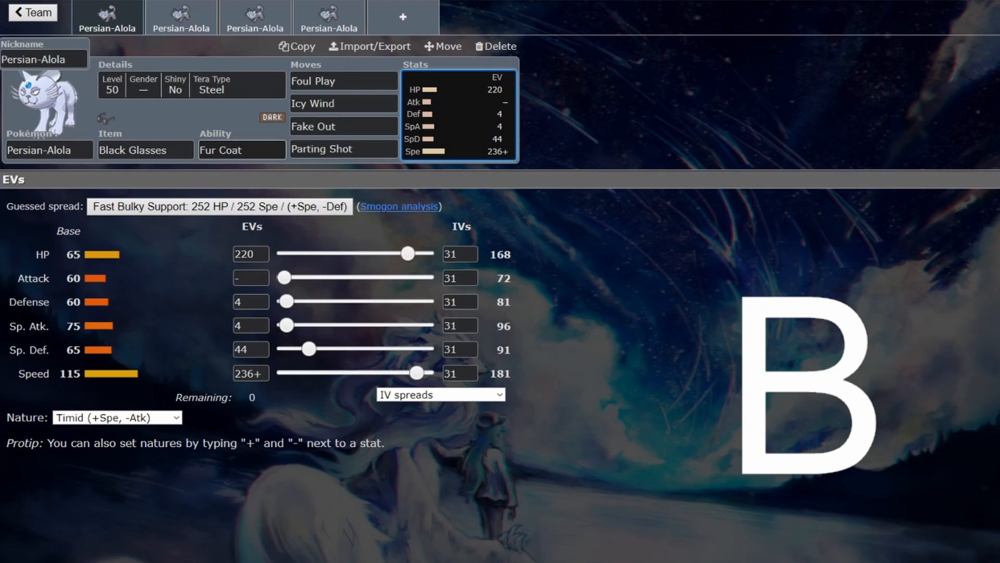
pyautogui.click(343, 104)
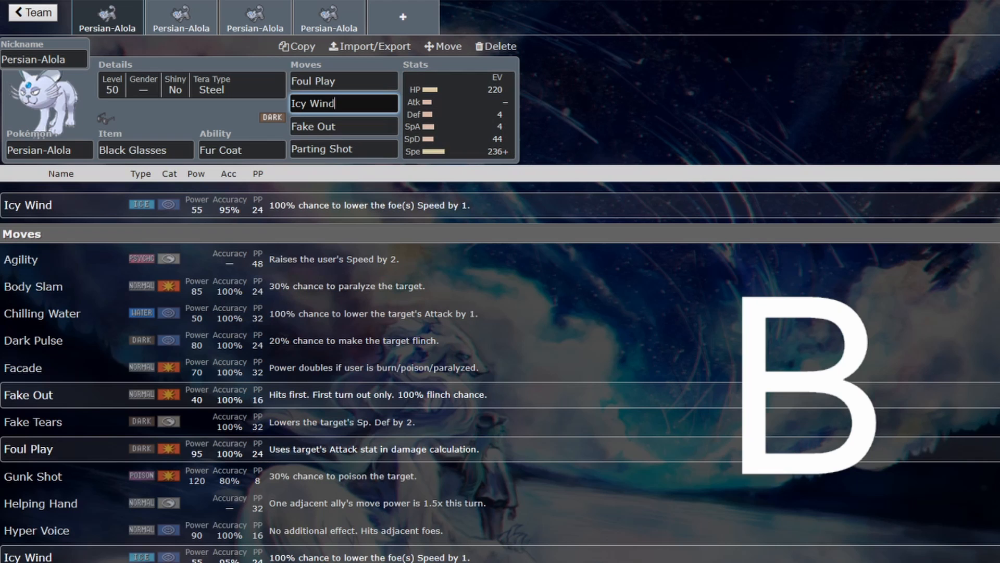
pyautogui.click(459, 115)
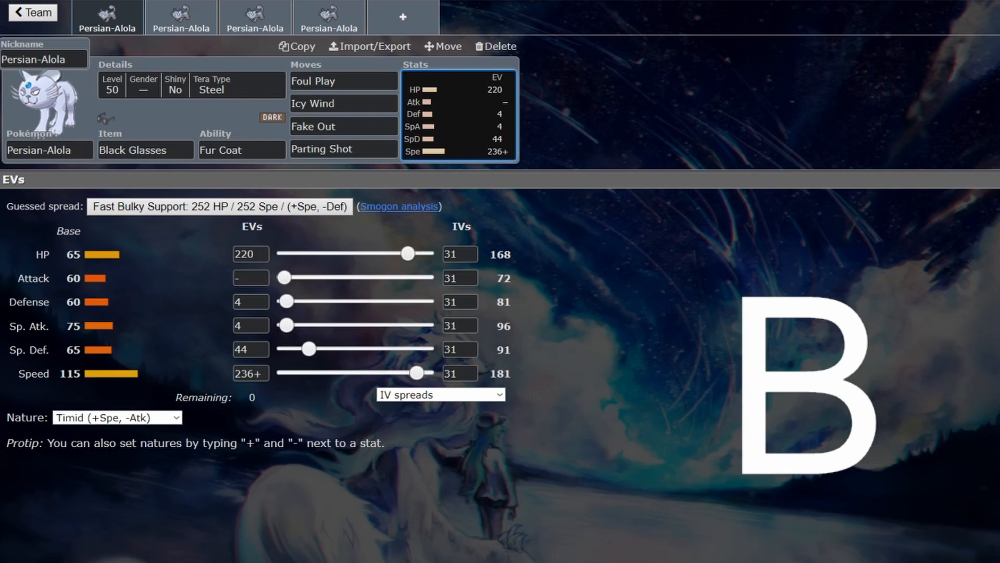
# Recheck Parting Shot, Foul Play and the Black Glasses item alongside the EV spread
pyautogui.click(343, 148)
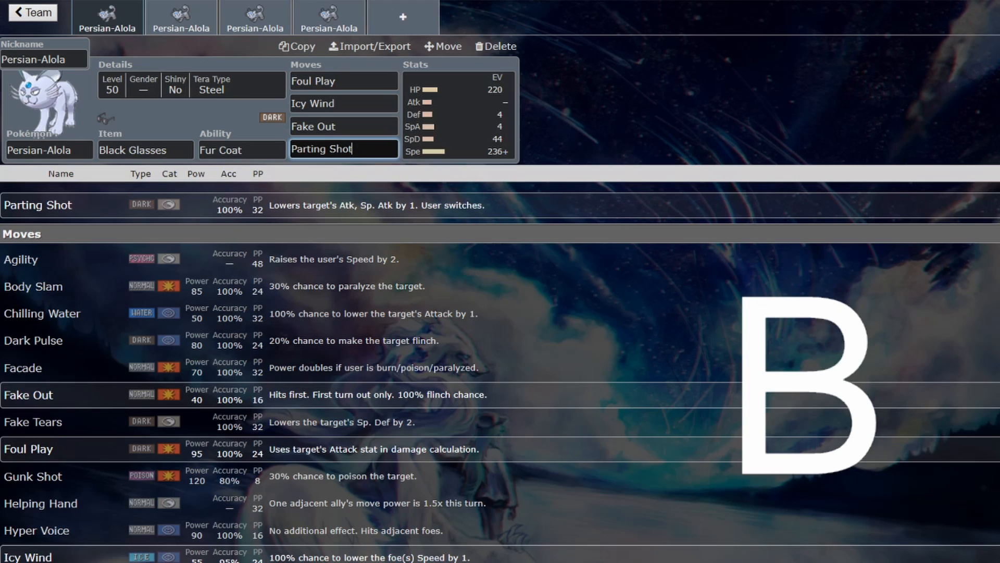
pyautogui.click(145, 150)
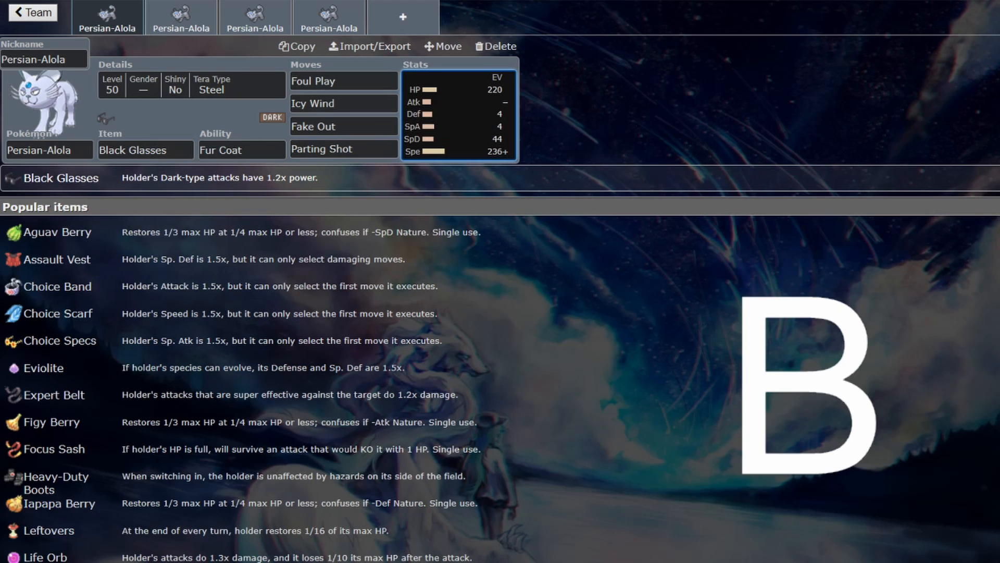
pyautogui.click(343, 80)
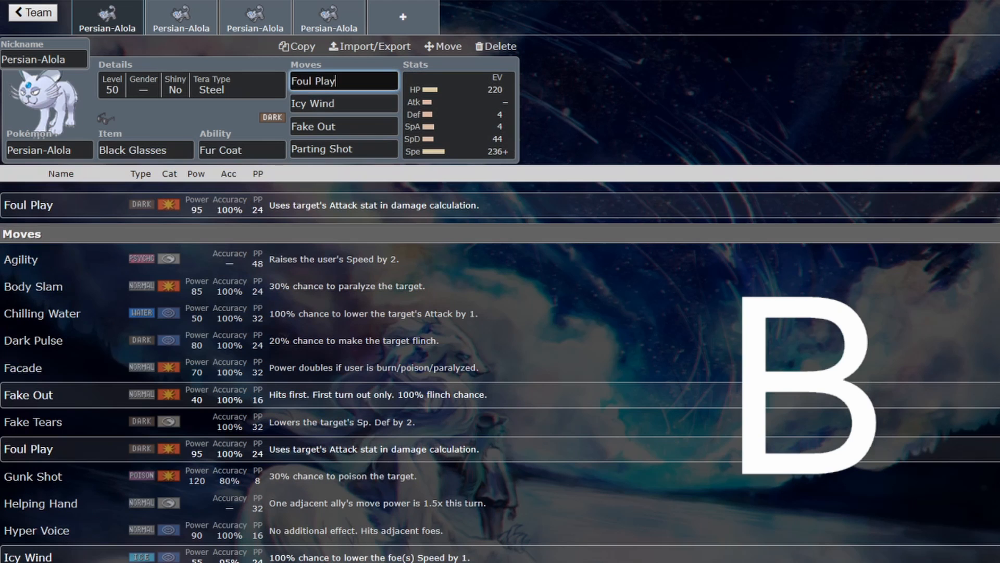
pyautogui.click(144, 150)
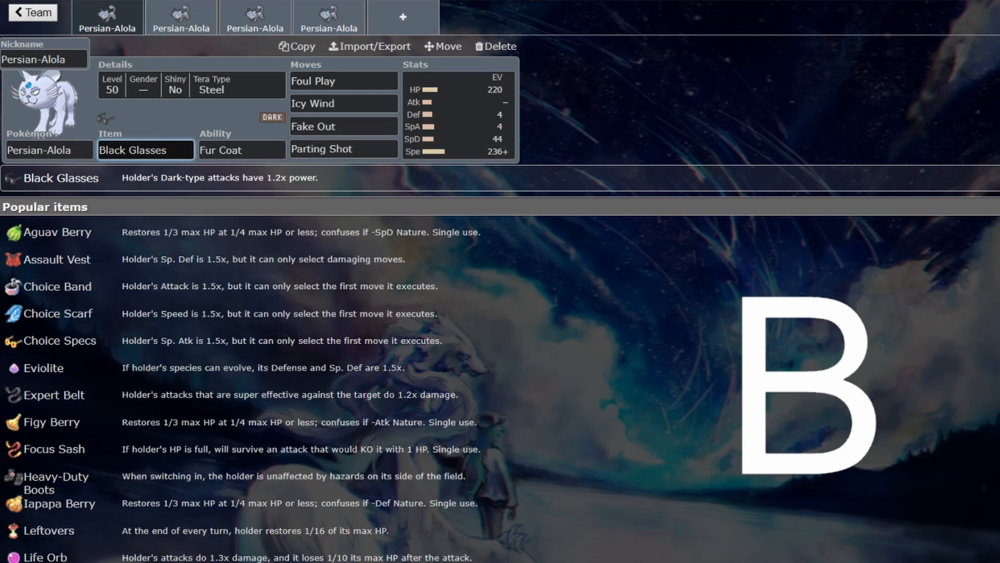
pyautogui.click(457, 114)
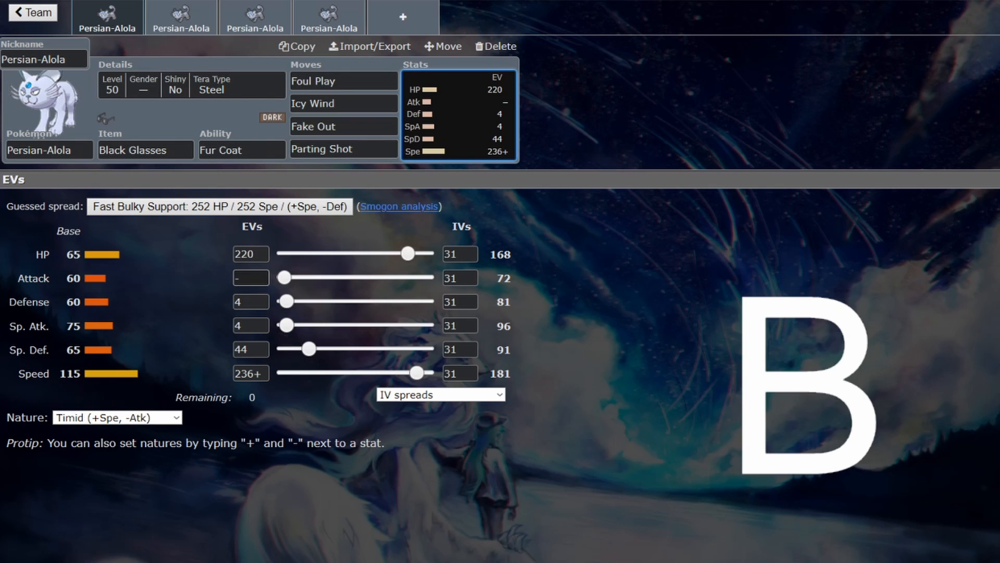
pyautogui.click(180, 17)
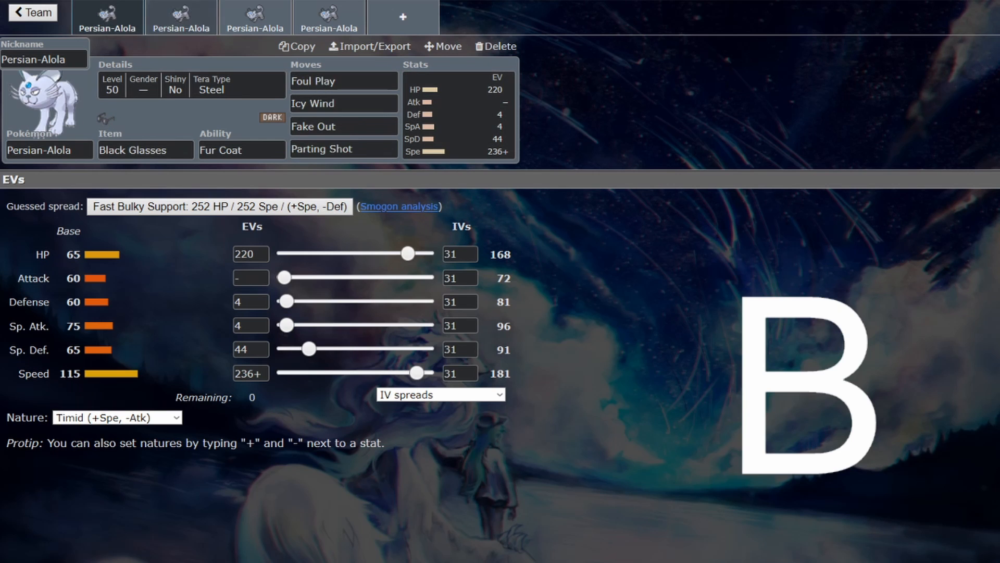
# On the second set, go through Feint, Fake Tears, Helping Hand and Taunt, then show its EVs
pyautogui.click(181, 17)
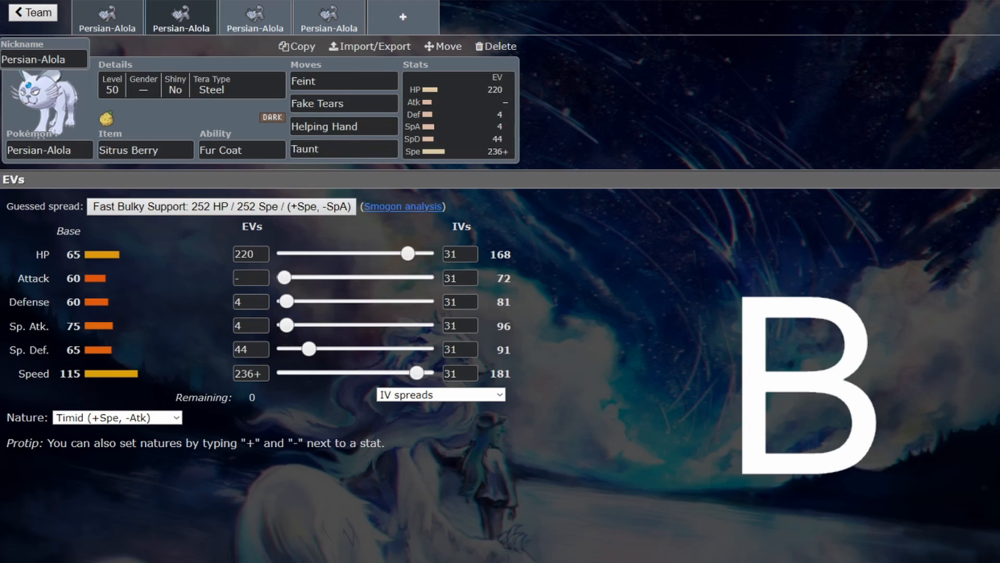
pyautogui.click(343, 81)
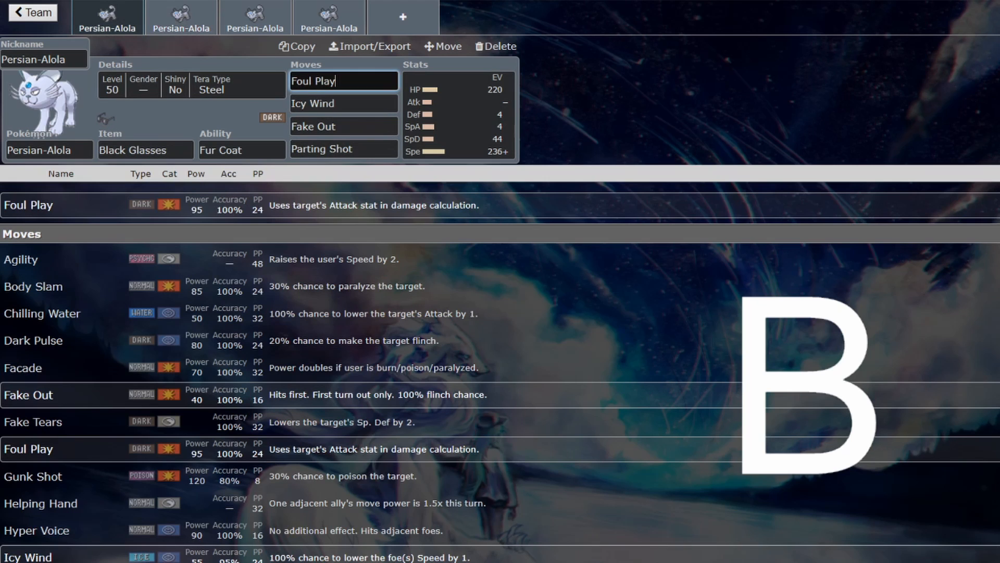
pyautogui.click(343, 149)
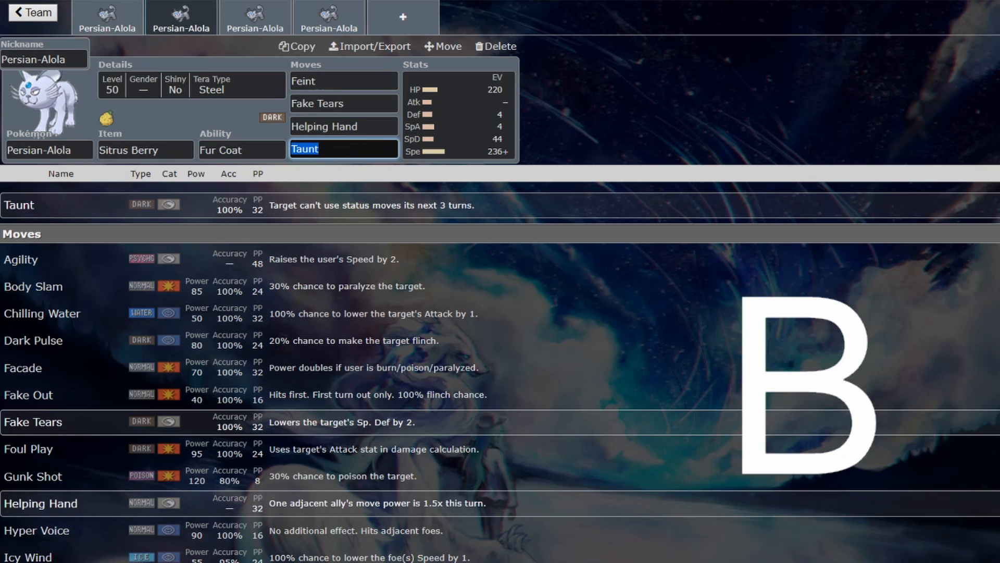
pyautogui.click(343, 82)
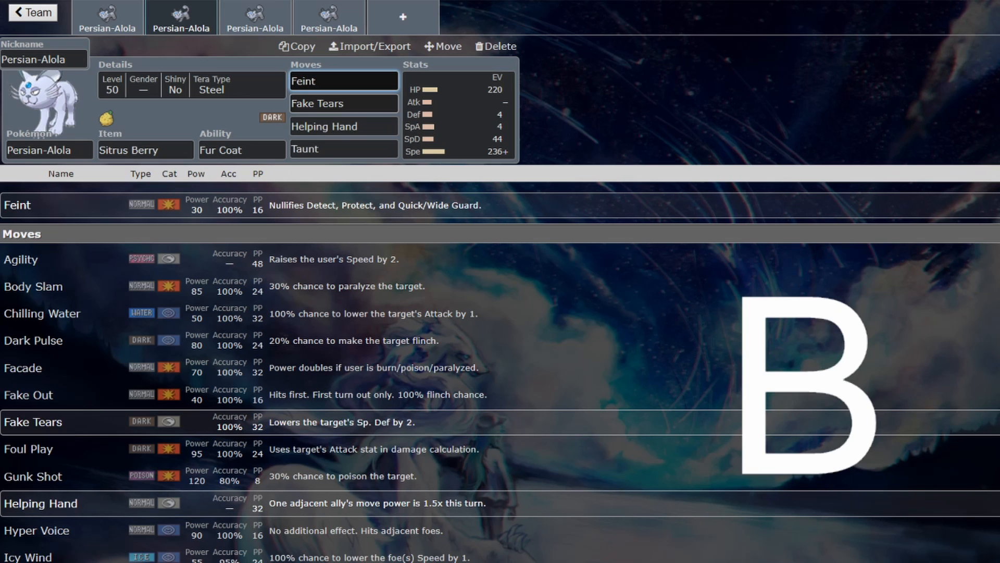
pyautogui.click(343, 80)
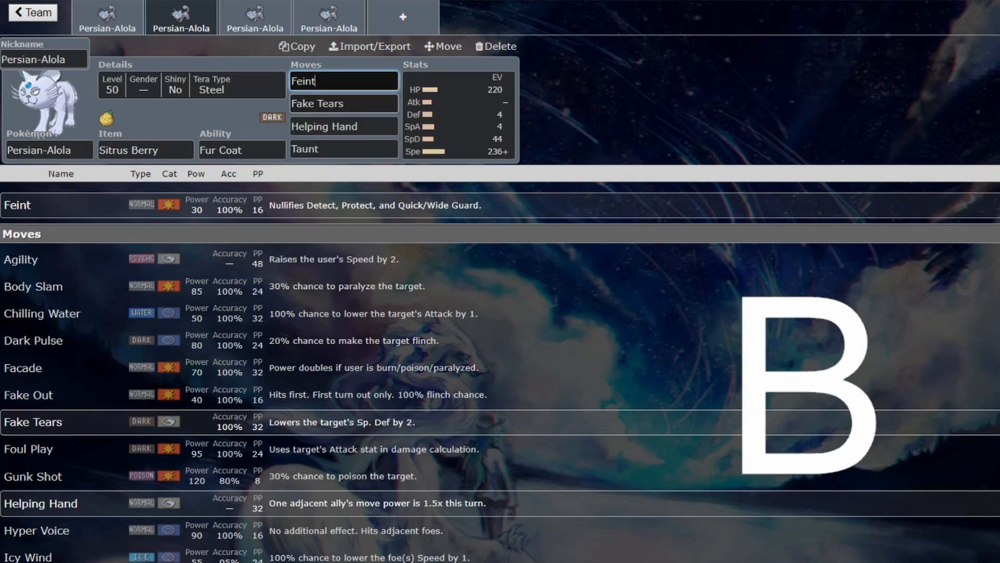
pyautogui.click(343, 102)
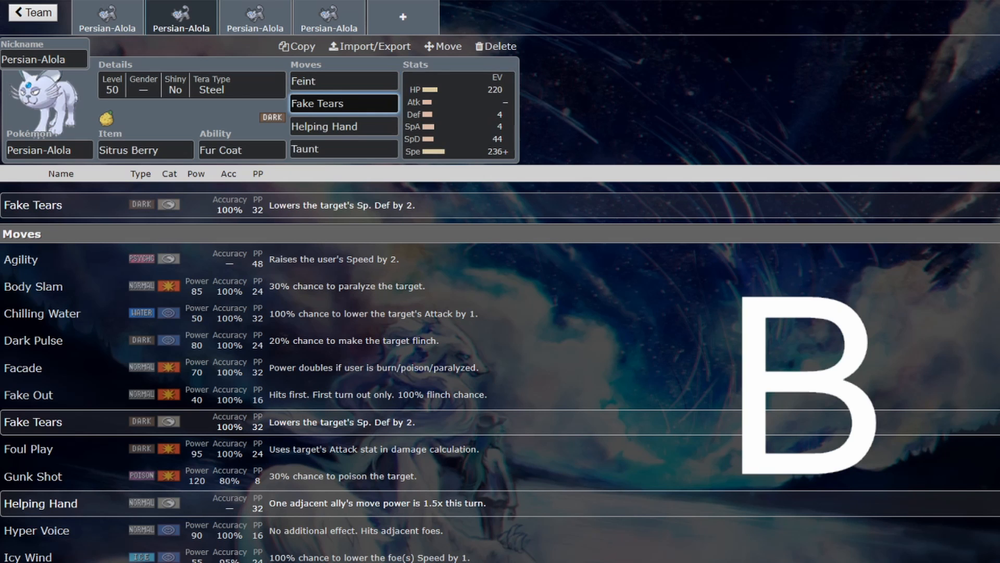
pyautogui.click(344, 149)
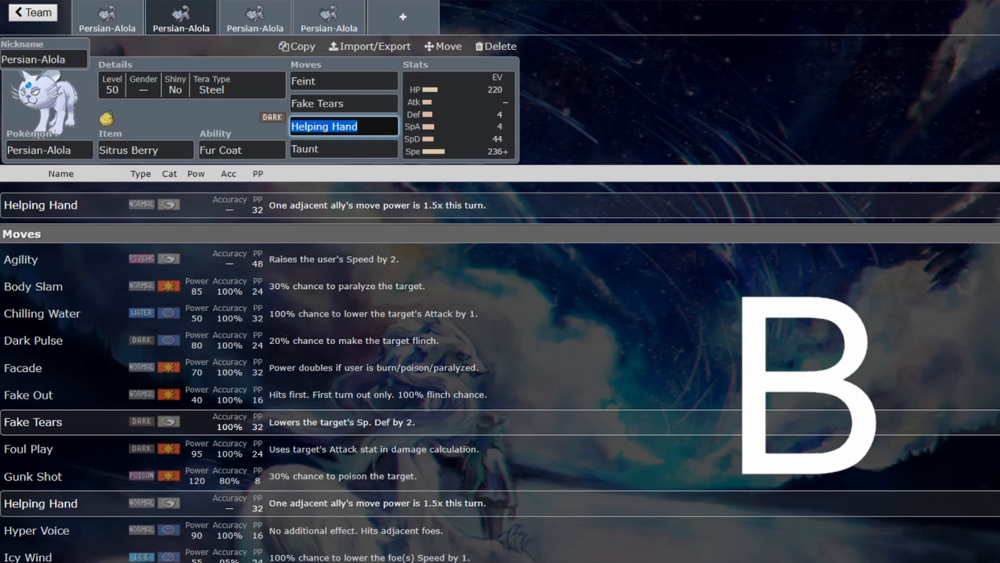
pyautogui.click(460, 115)
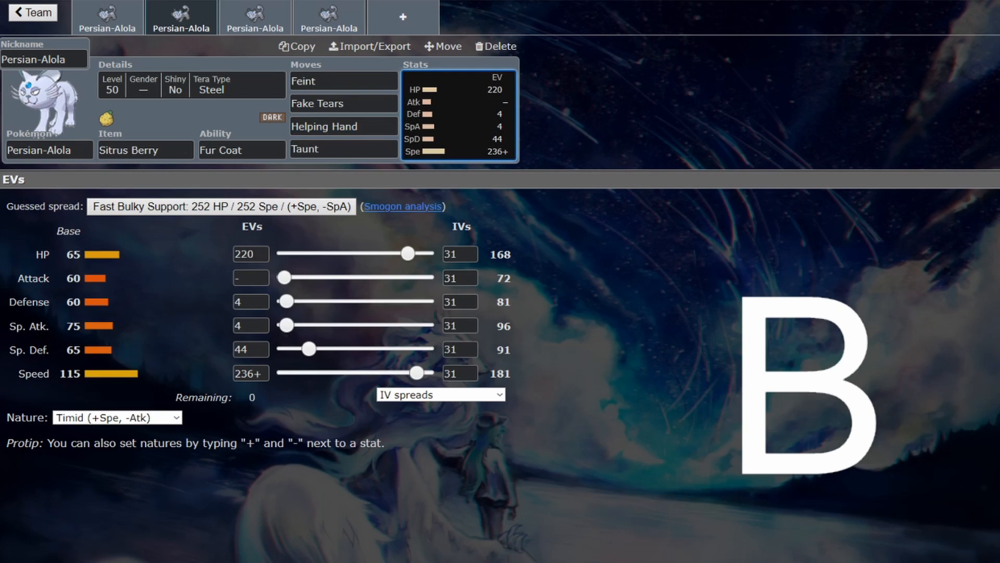
# Check the third set's Hypnosis, Quash and Screech moves and EV spread, then reopen the first set
pyautogui.click(343, 148)
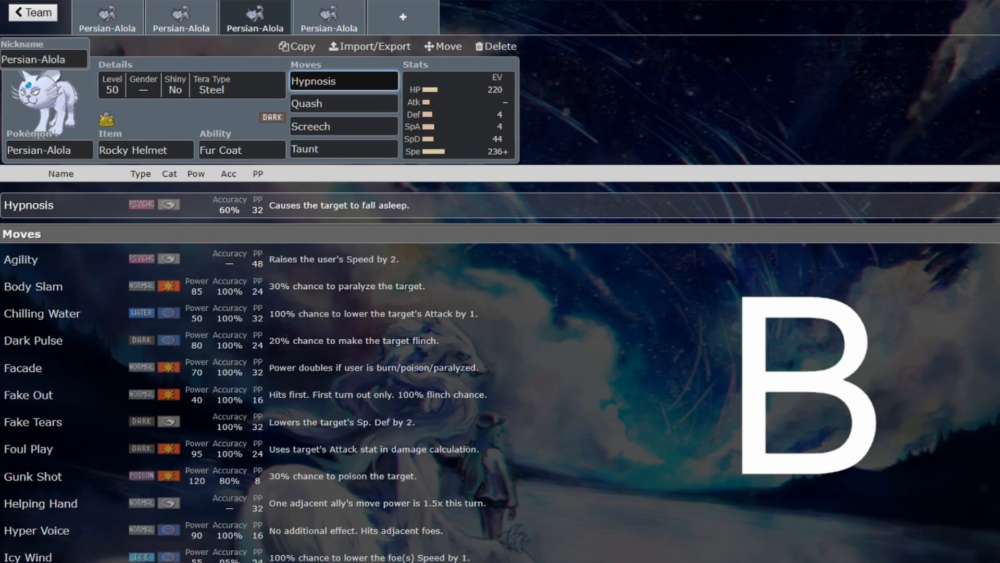
pyautogui.click(343, 80)
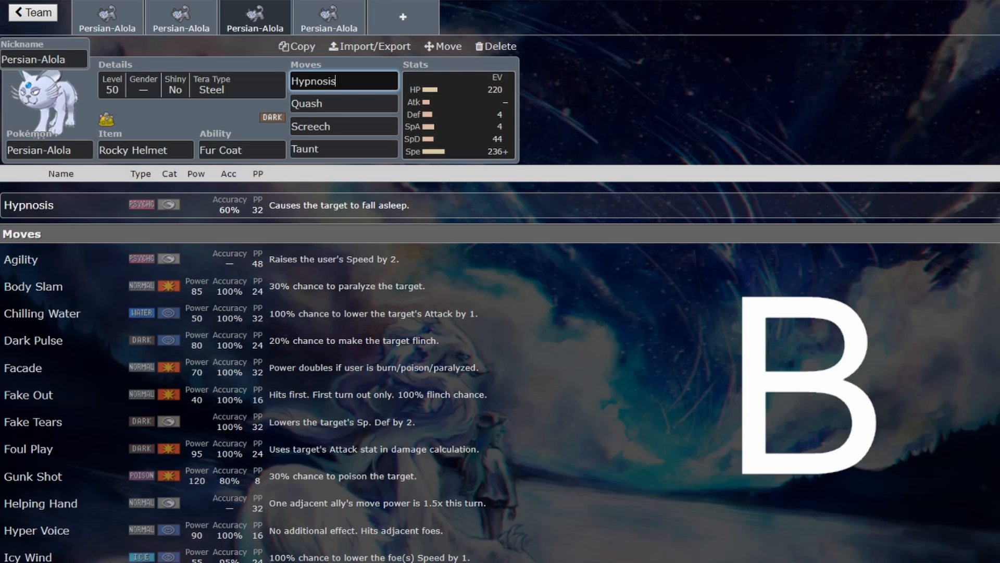
pyautogui.click(343, 103)
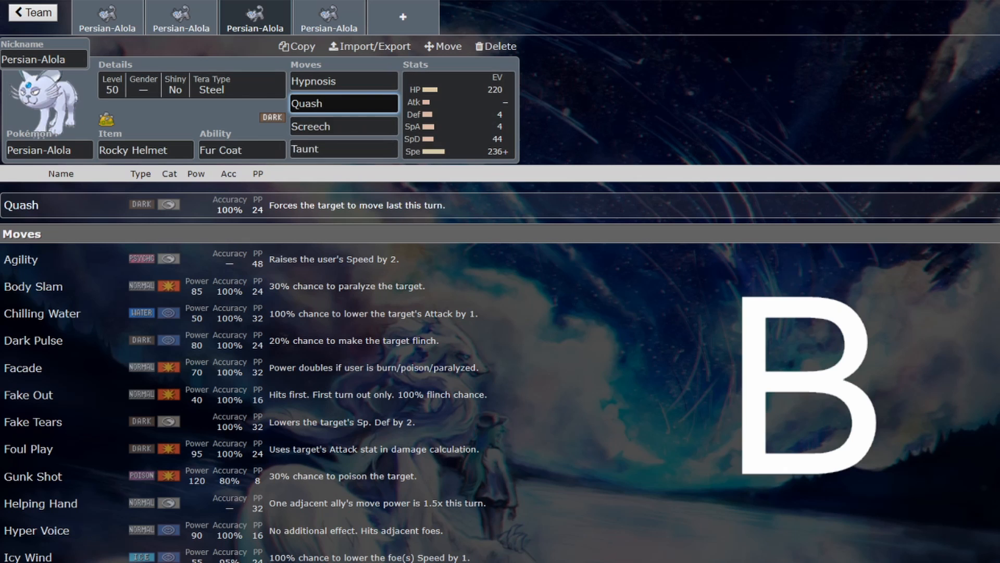
pyautogui.click(343, 125)
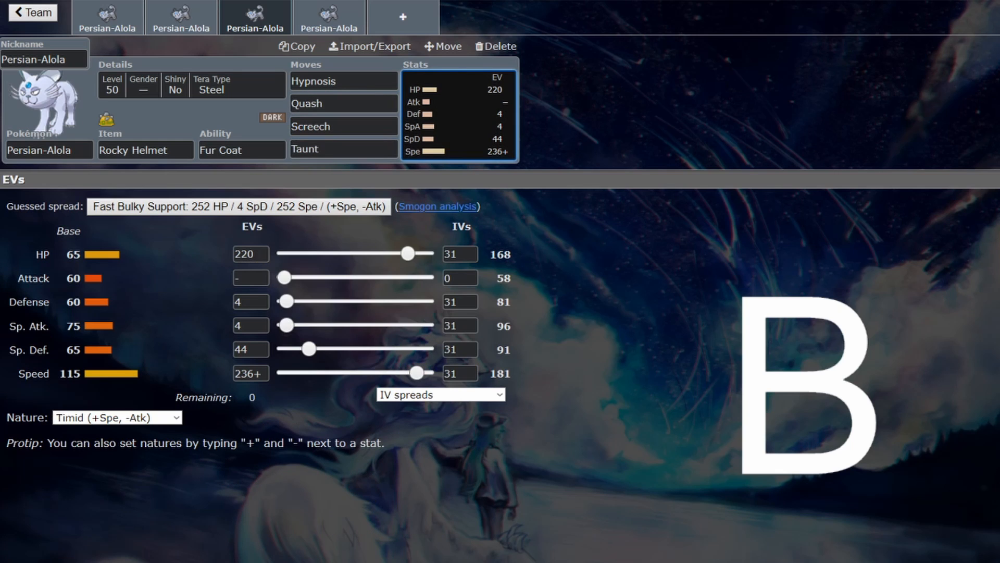
pyautogui.click(343, 125)
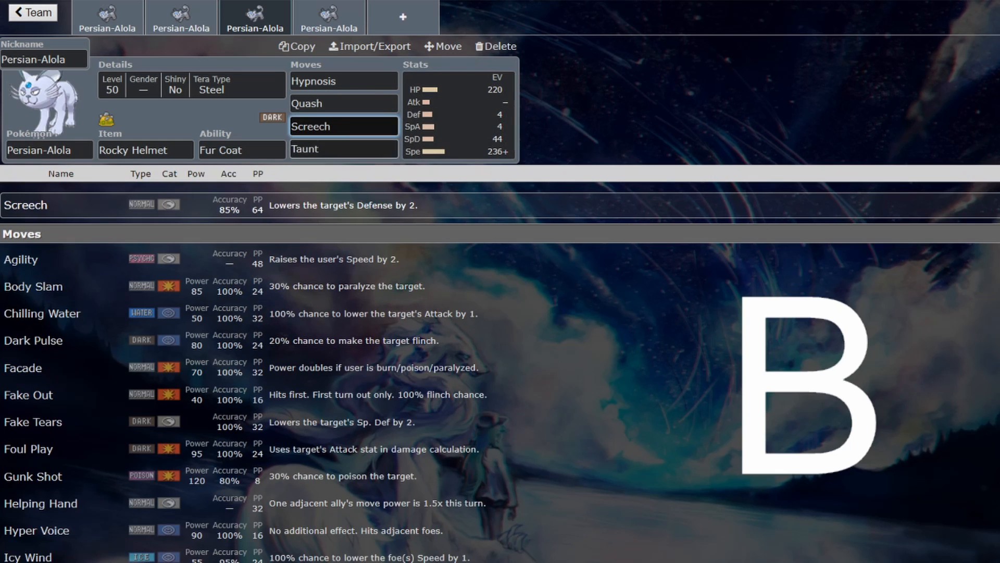
pyautogui.click(344, 148)
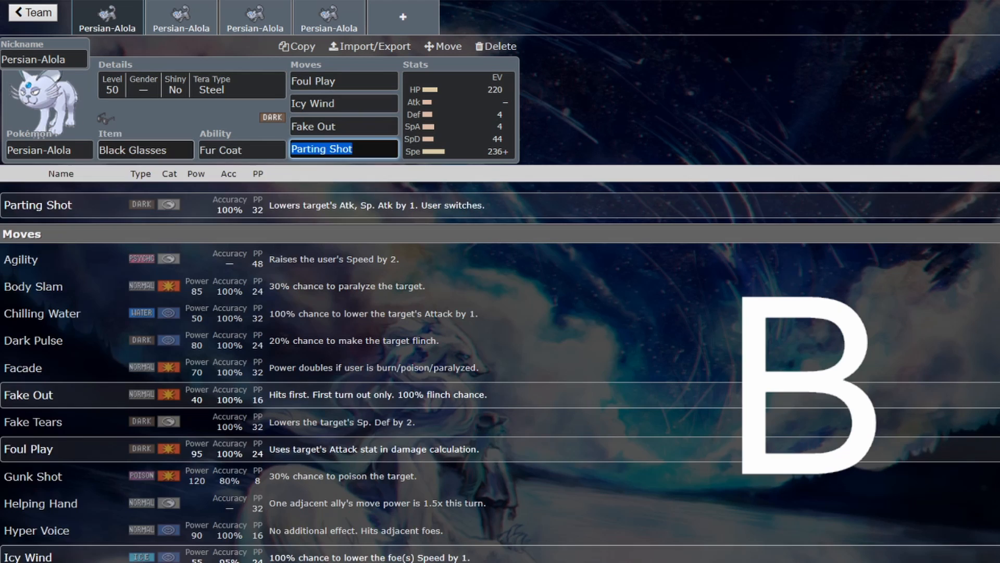
# View the Steel Tera type, the Black Glasses item choices, and the Fur Coat ability options
pyautogui.click(191, 85)
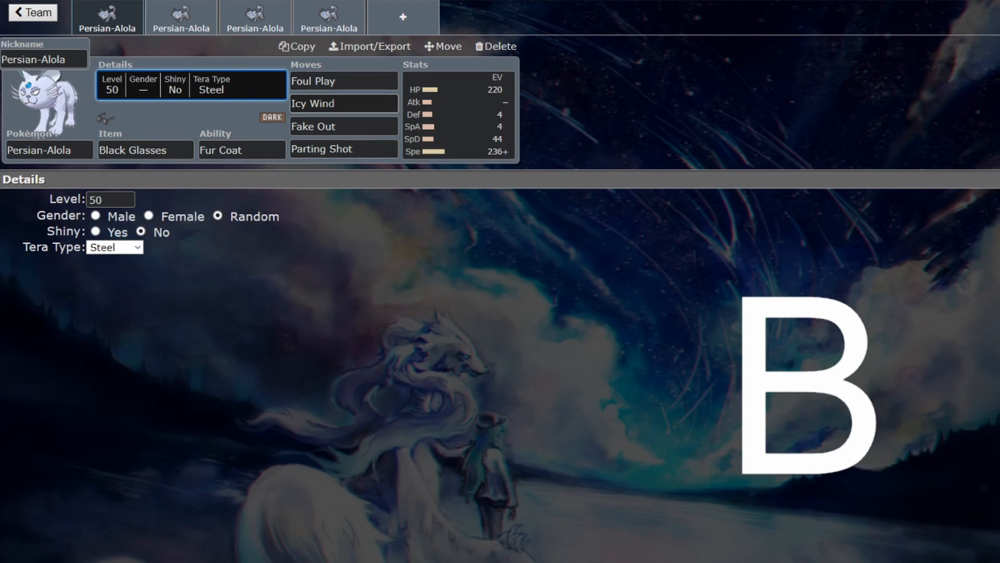
pyautogui.click(313, 81)
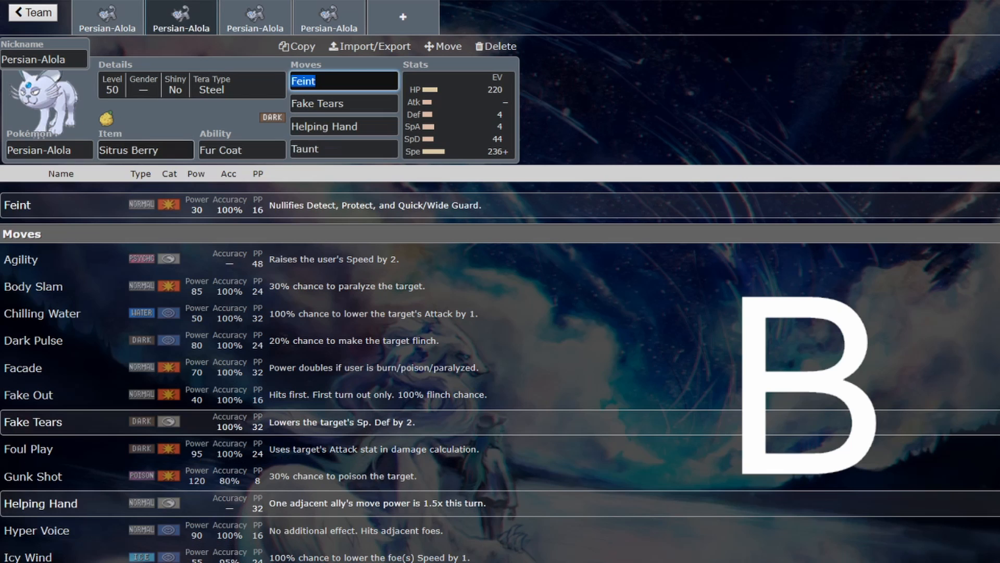
pyautogui.click(145, 150)
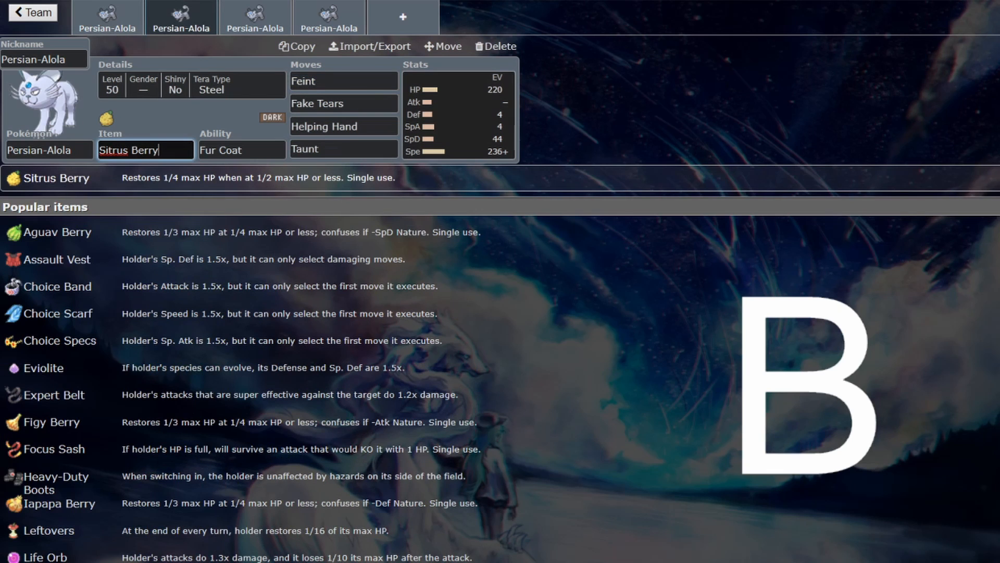
pyautogui.write('Black Glasses')
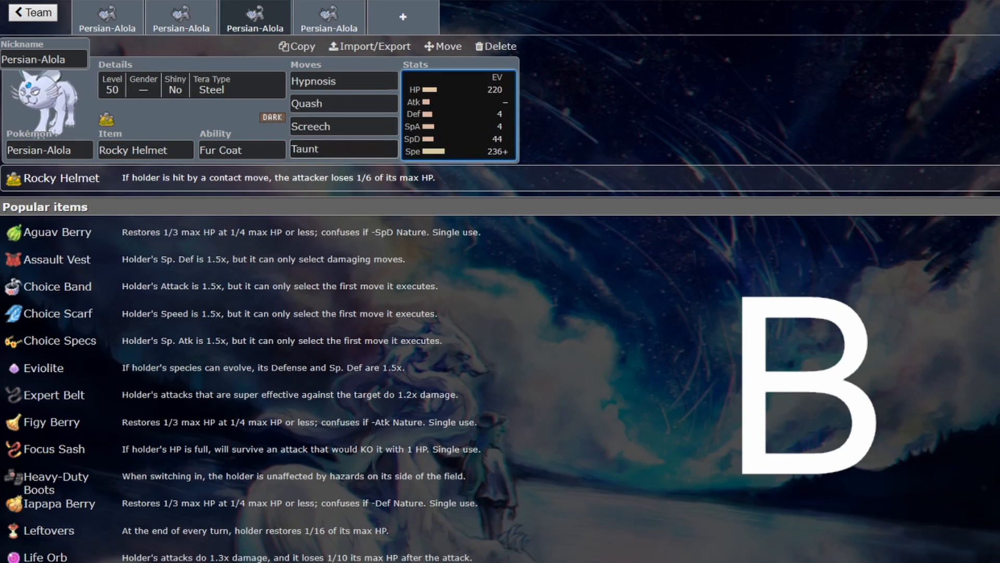
pyautogui.click(241, 150)
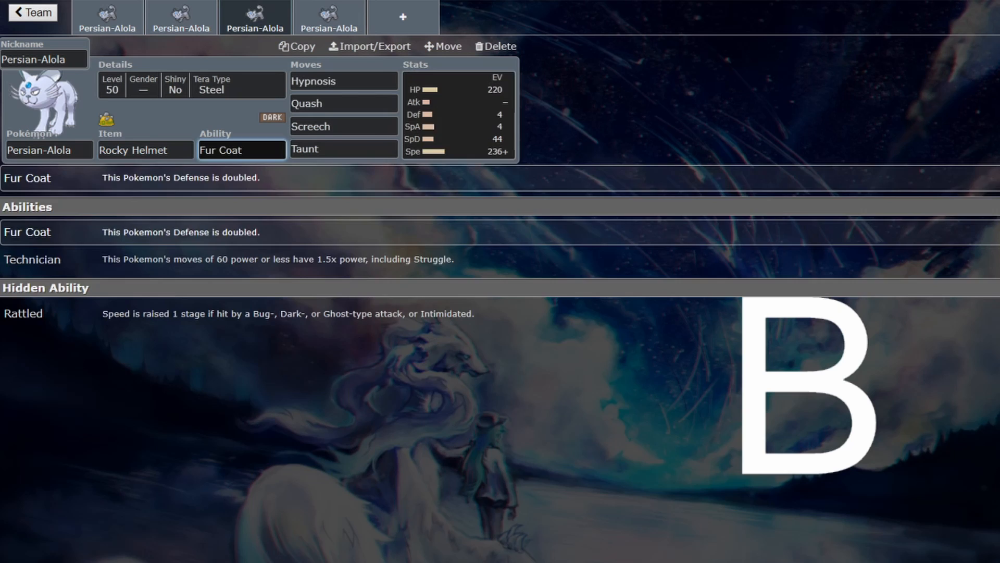
# Switch to the fourth set to show its 244 HP, 76 Def, 4 SpA, 116 SpD, 68 Spe EVs
pyautogui.click(458, 111)
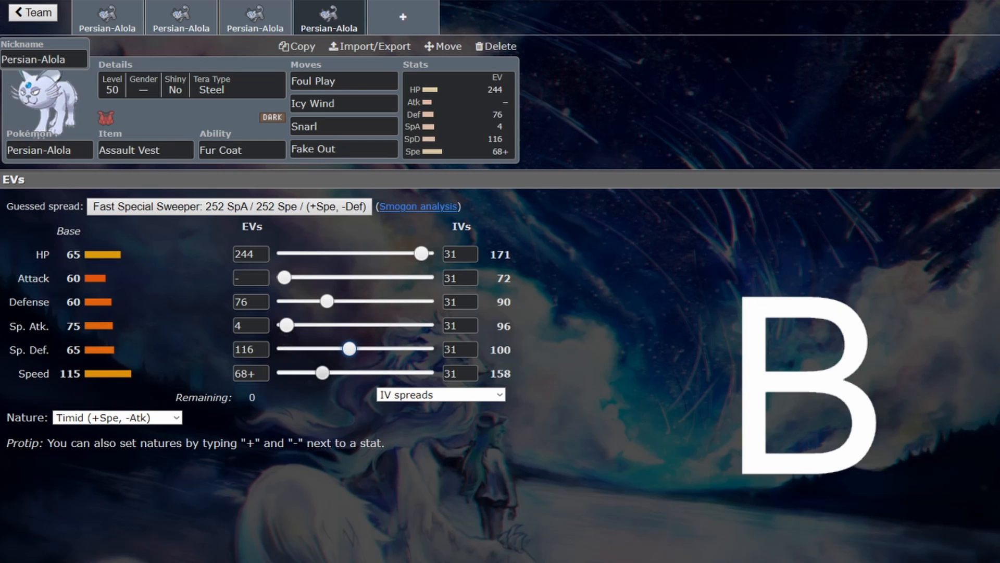
pyautogui.click(343, 103)
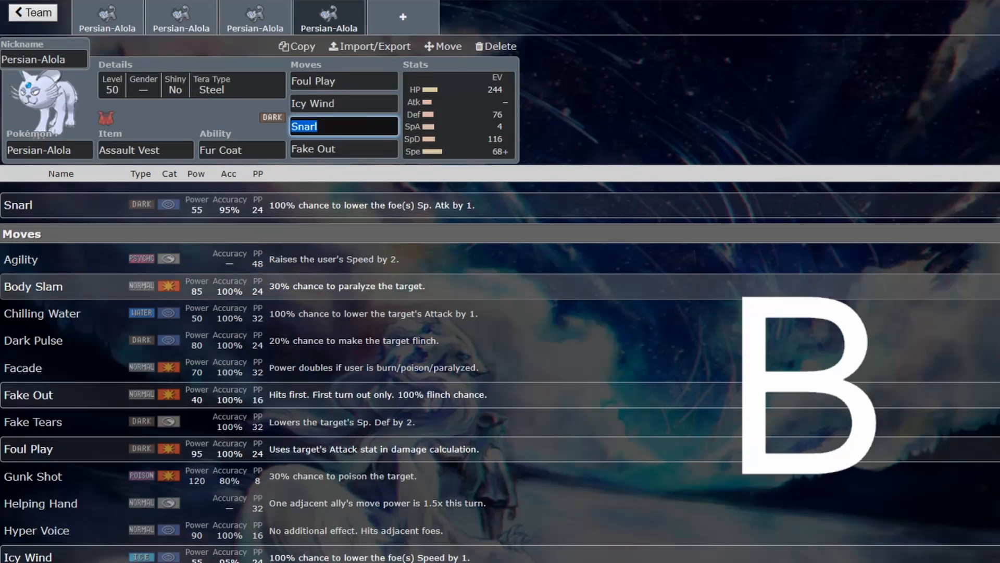
pyautogui.click(458, 115)
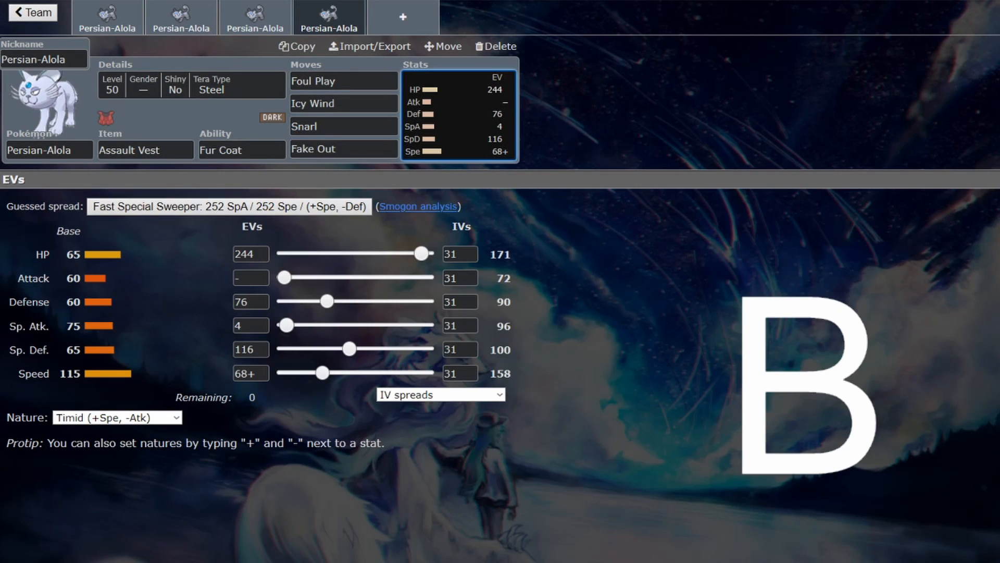